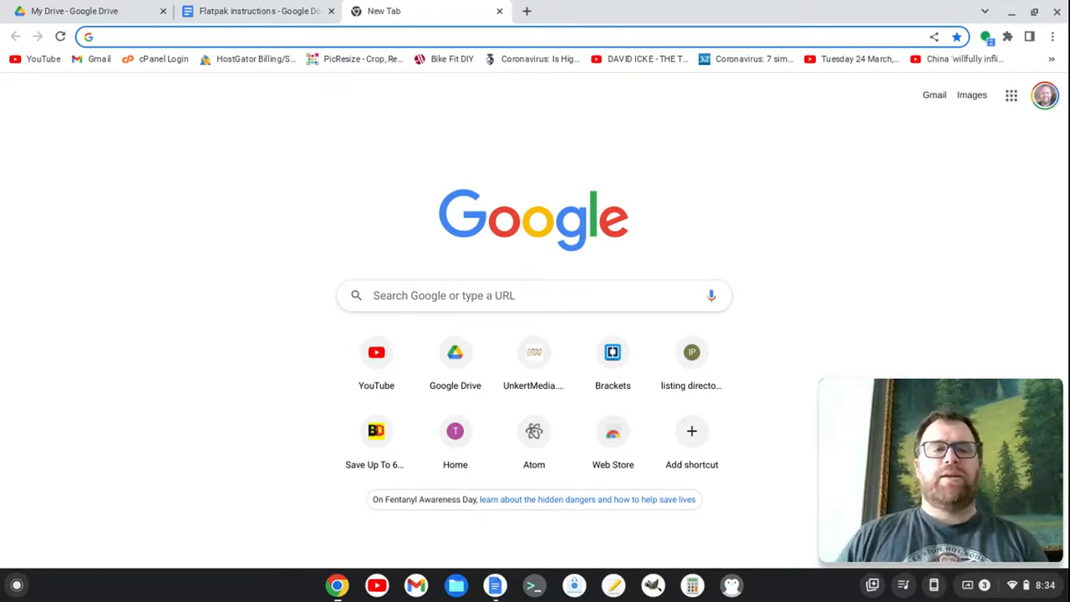
Switch to the 'Flatpak instructions' Google Doc listing the six setup steps.
left_click(251, 11)
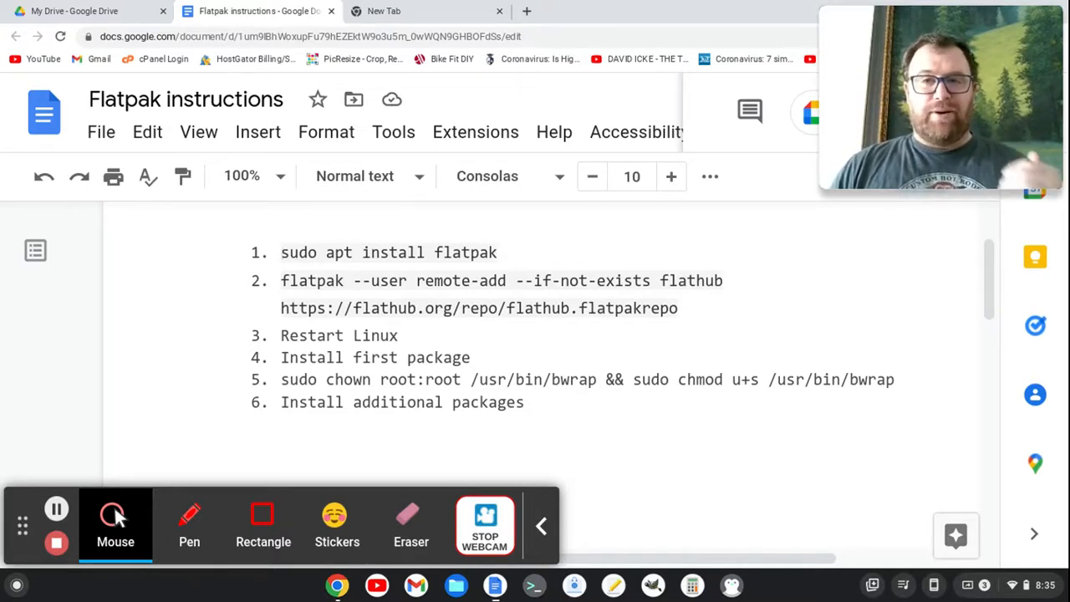
mouse_move(729, 582)
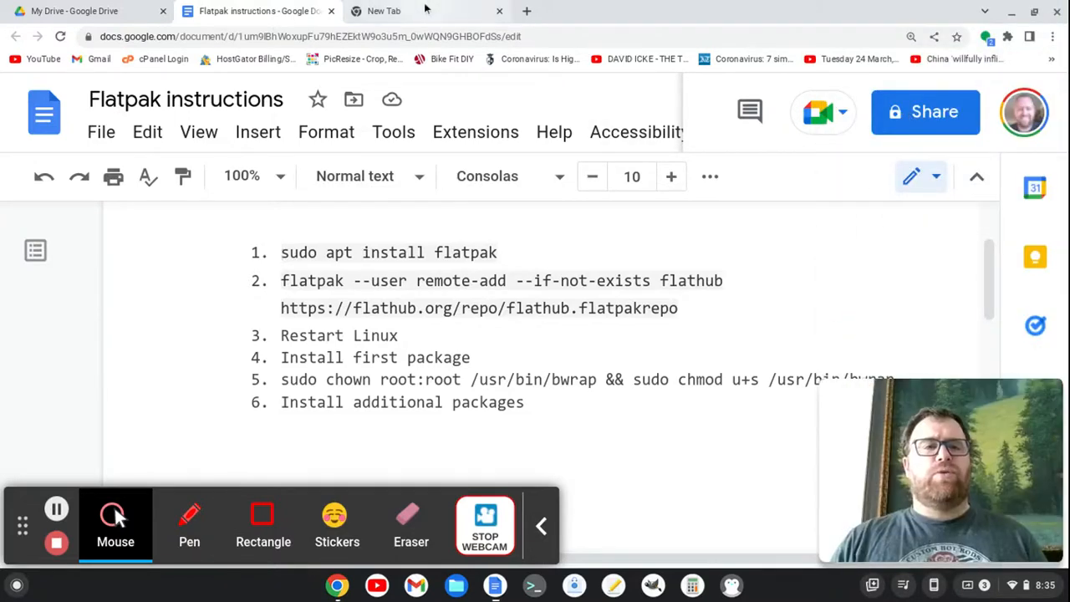
Open the Flathub website from the Google results and start its app search.
left_click(401, 10)
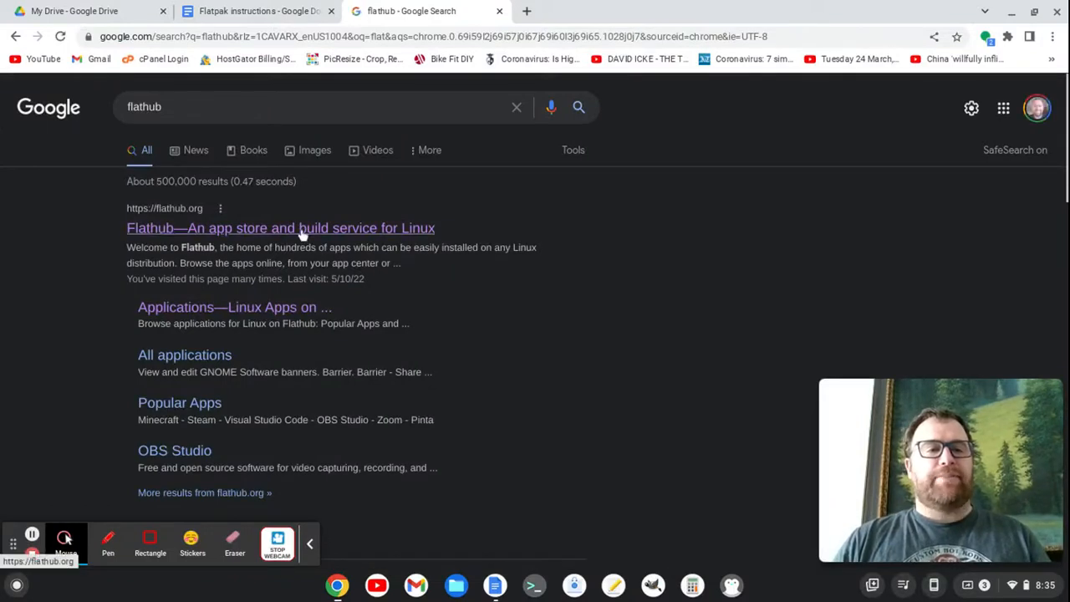
left_click(304, 227)
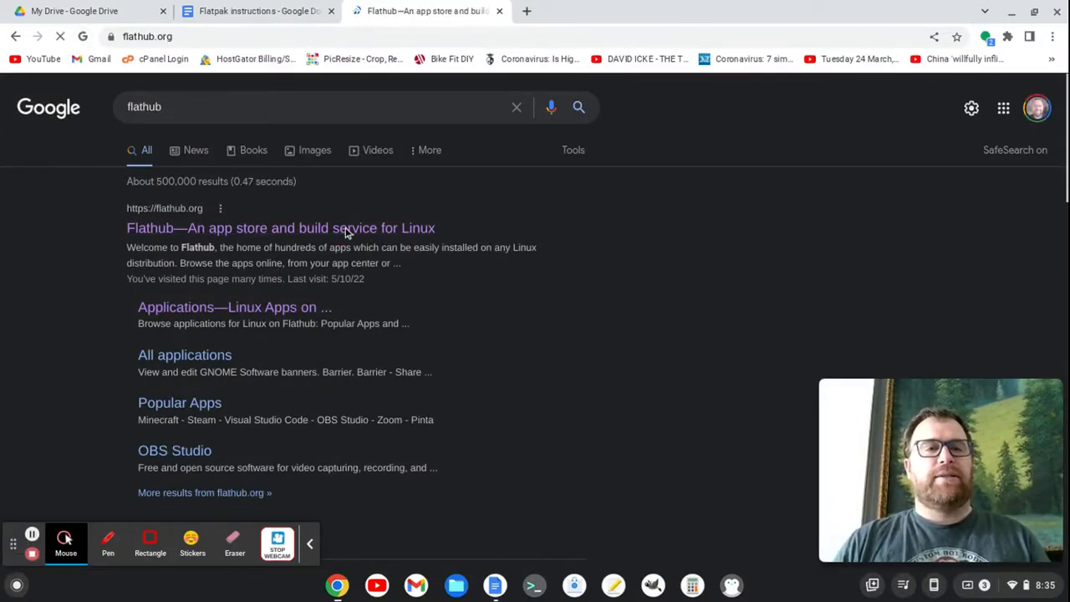
left_click(281, 227)
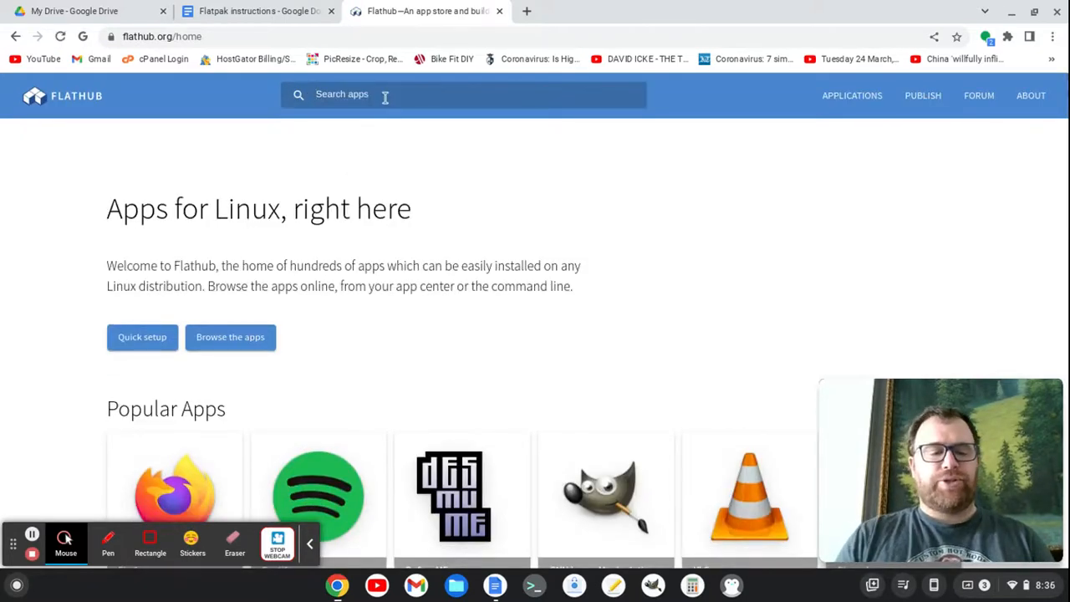
Search Flathub for 'code-oss' and go to the Code - OSS app page.
type("code-oss")
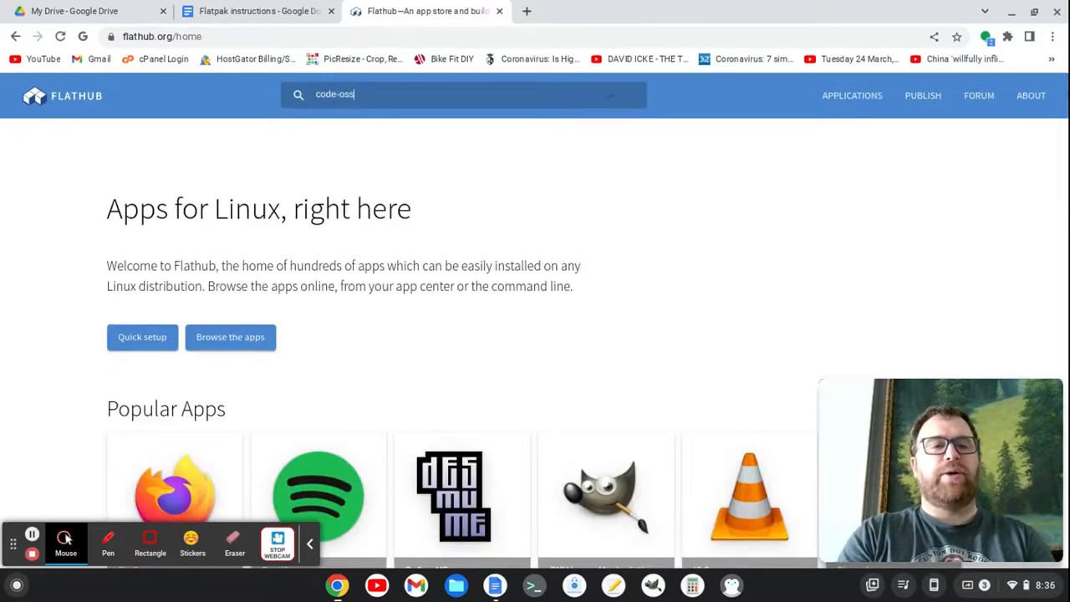
key("Enter")
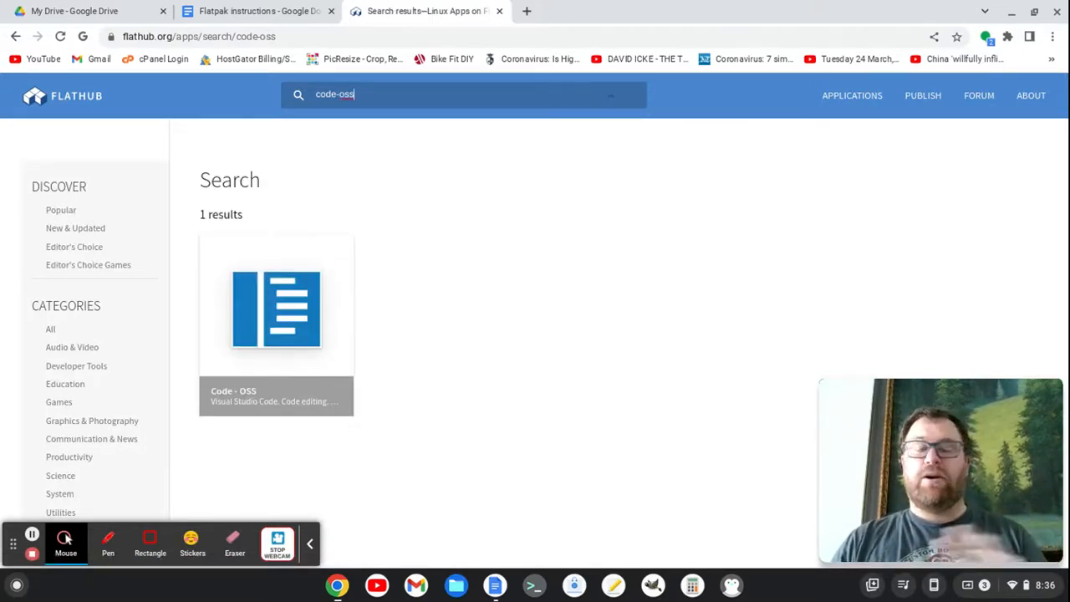
mouse_move(305, 309)
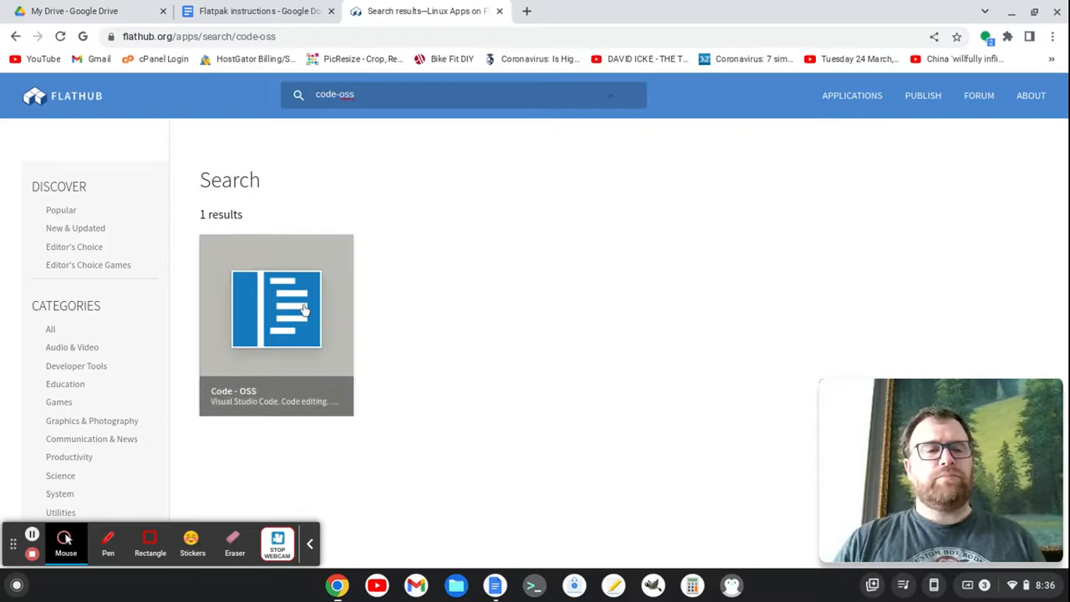
mouse_move(276, 309)
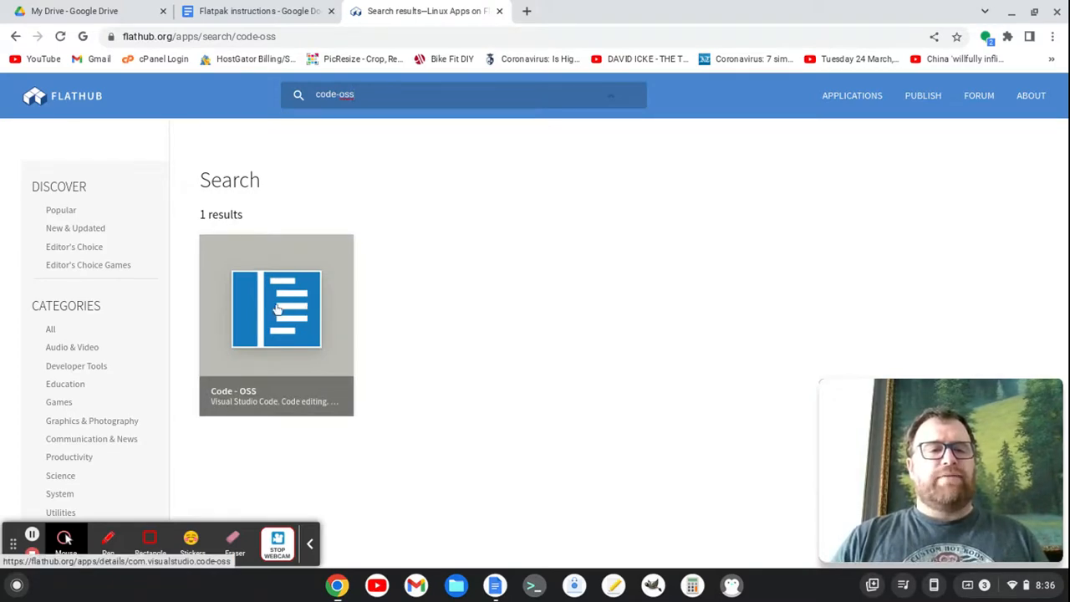
left_click(276, 309)
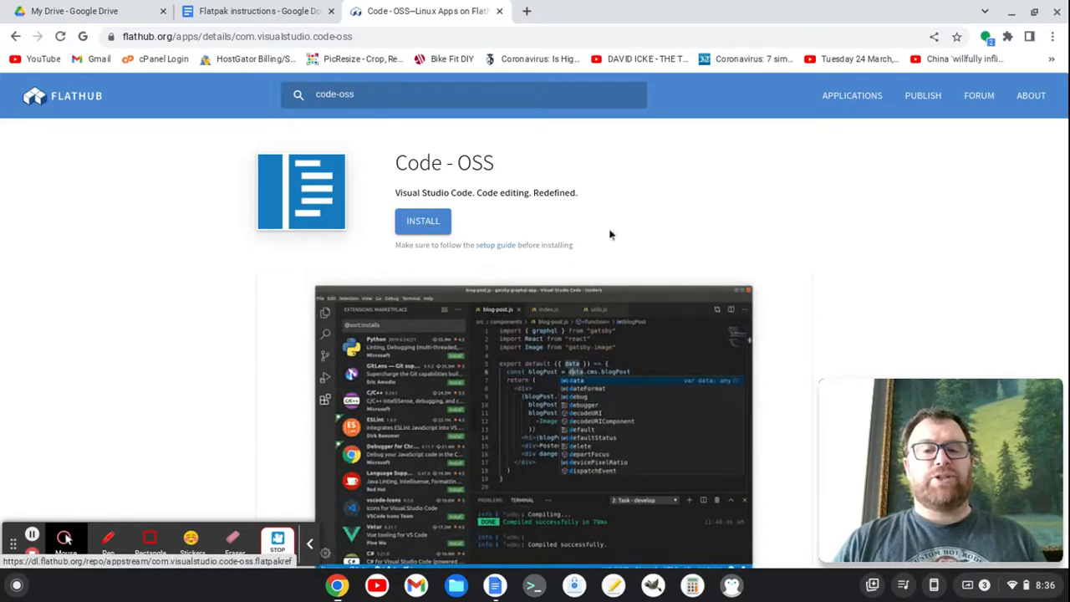
Copy the Code - OSS flatpak install command and bring up a Linux terminal.
scroll("down", 3)
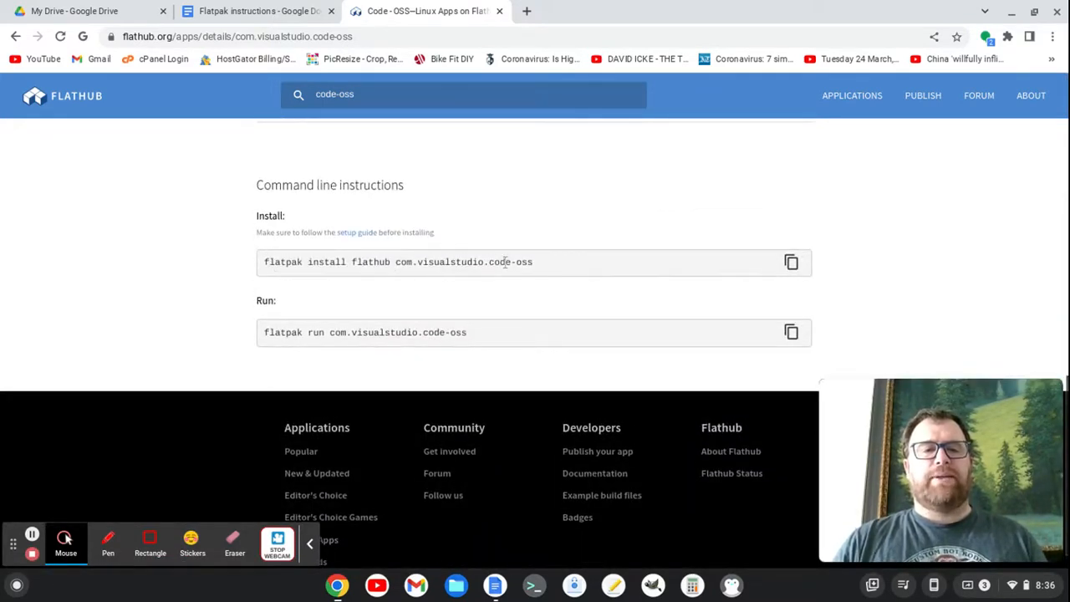
mouse_move(334, 274)
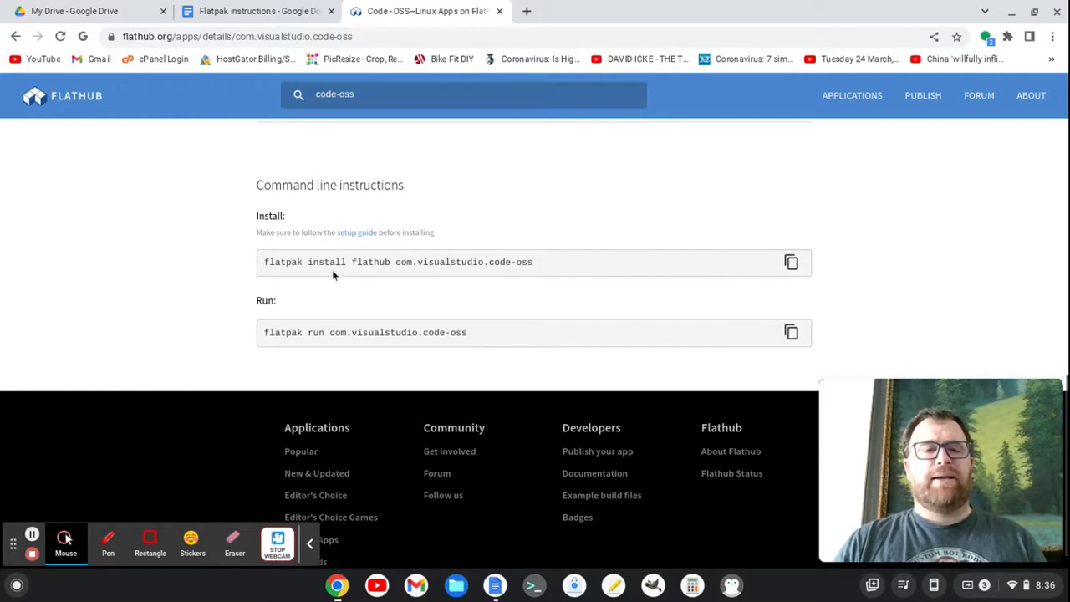
mouse_move(413, 264)
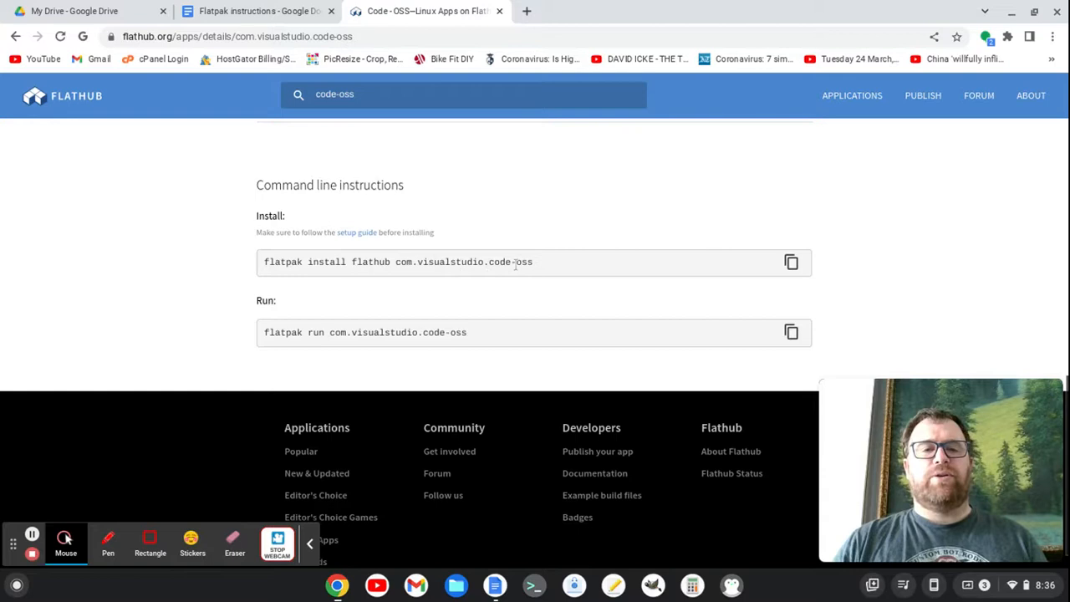
left_click(791, 261)
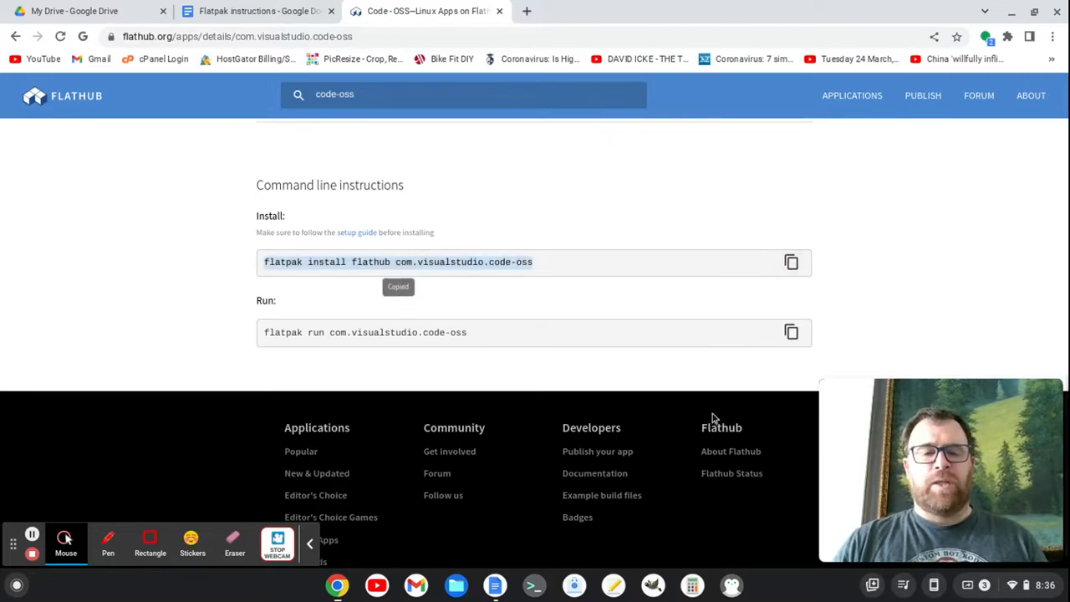
left_click(535, 586)
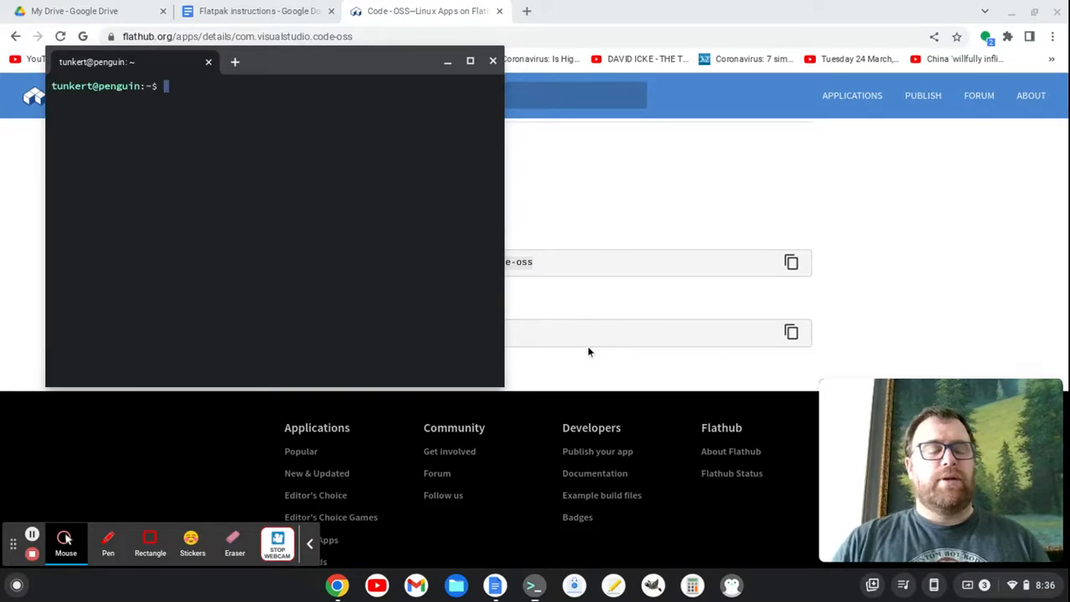
Run 'flatpak install flathub com.visualstudio.code-oss' and confirm the prompts with y.
type("flatpak install flathub com.visualstudio.code-oss")
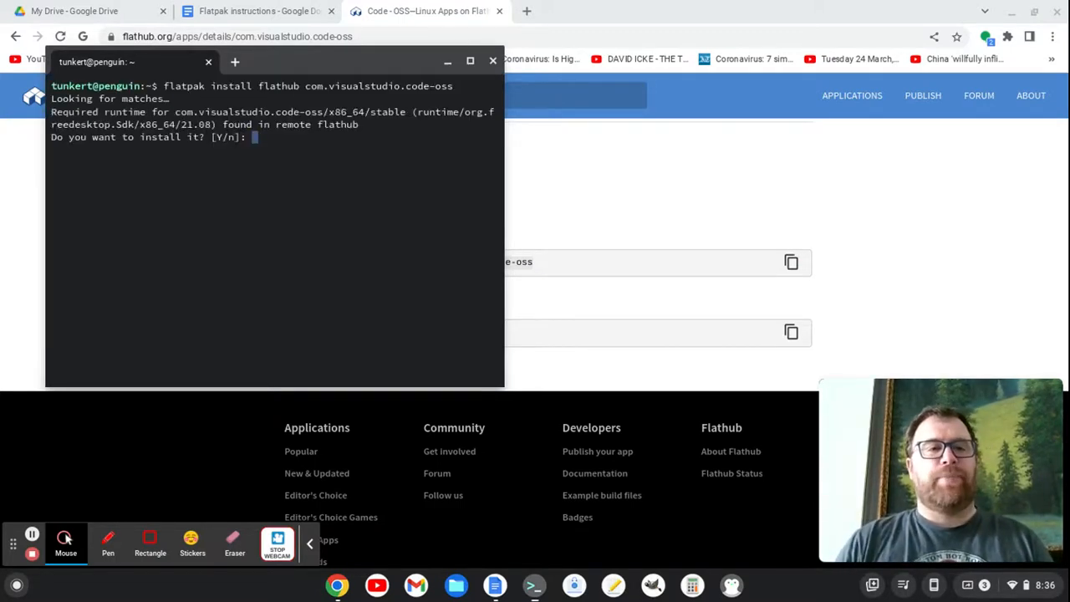
type("y")
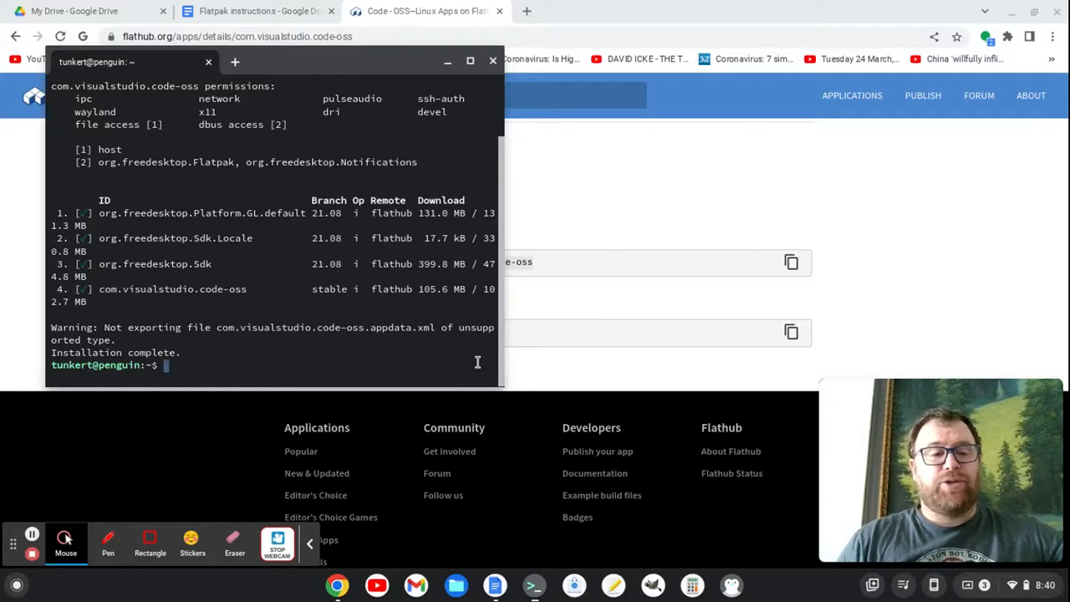
mouse_move(13, 579)
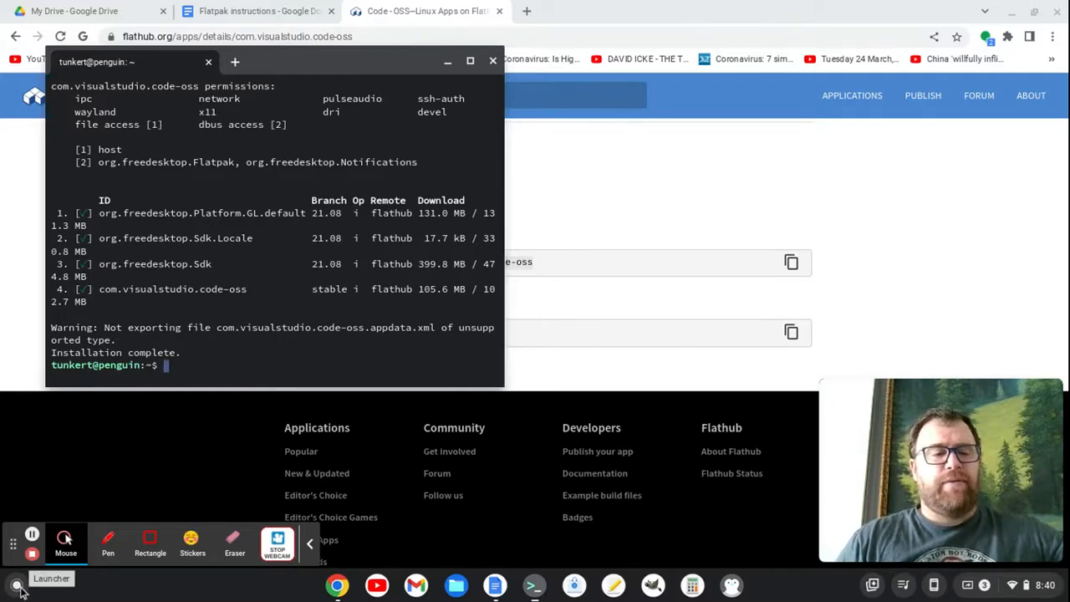
Page through the ChromeOS launcher to find the Code - OSS icon next to Gmail and YouTube.
left_click(13, 585)
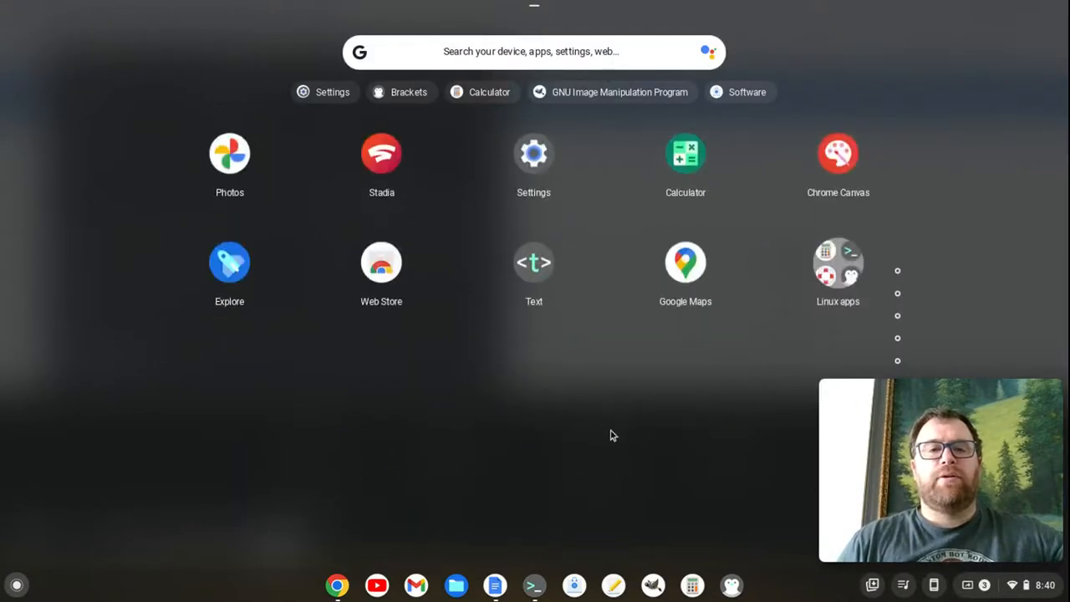
left_click(839, 261)
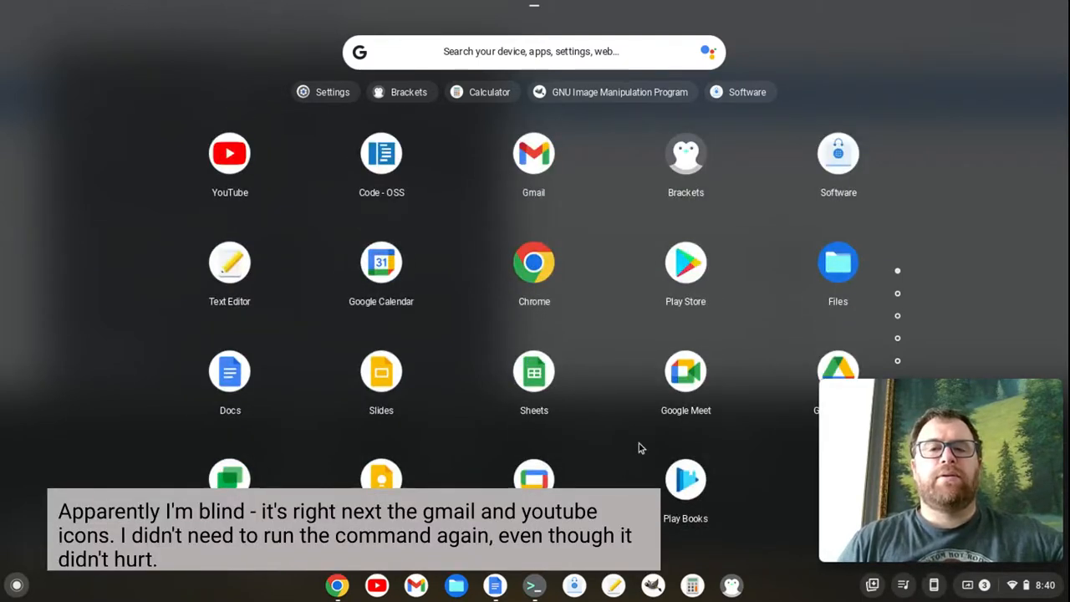
mouse_move(241, 574)
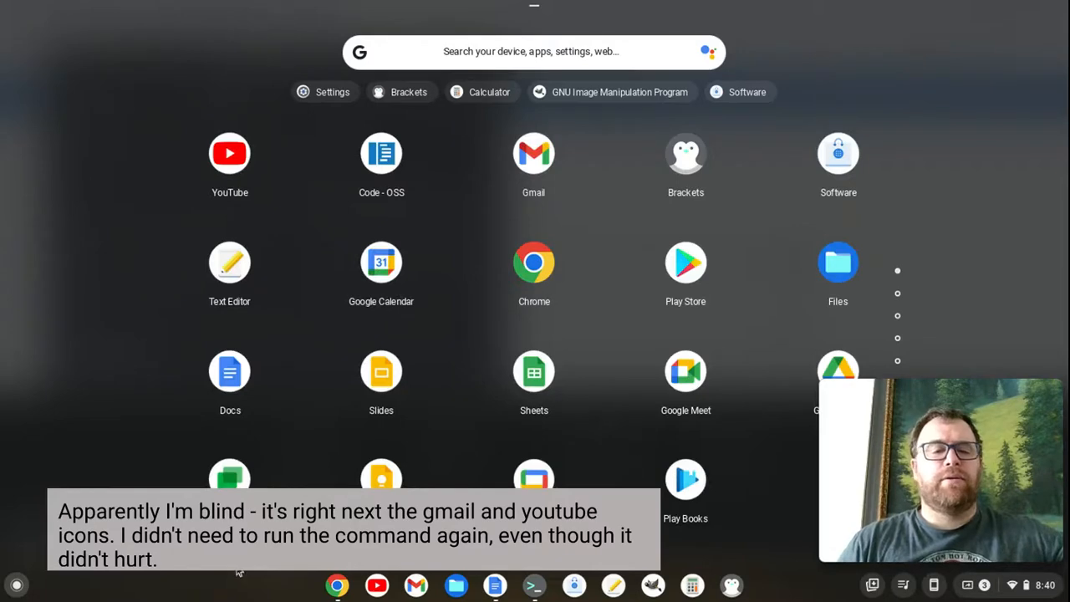
mouse_move(25, 579)
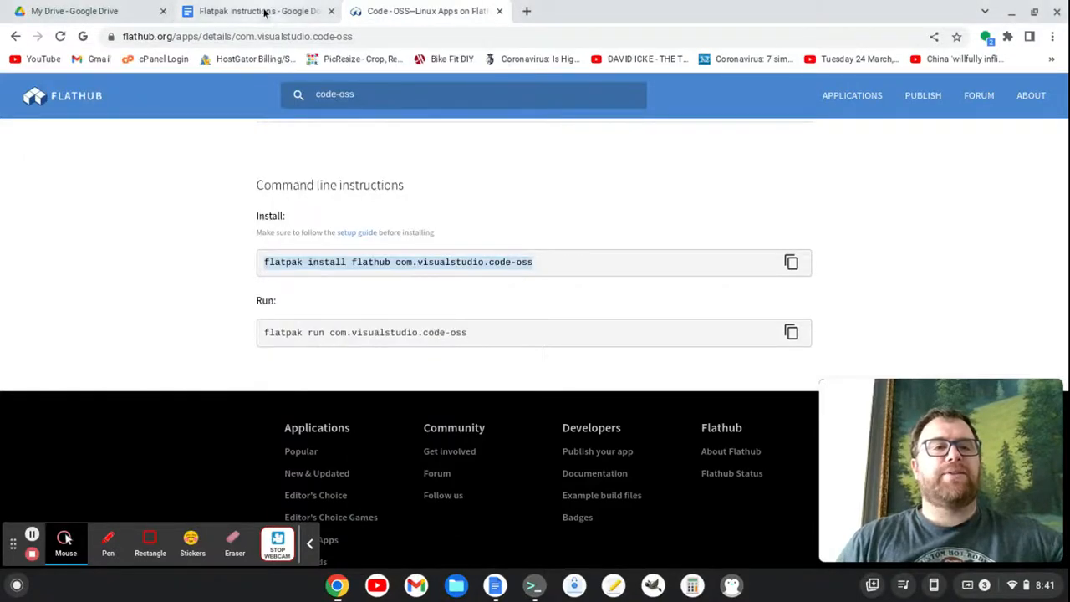
Return to the Flatpak instructions doc at step 5's sudo chown/chmod bwrap command.
left_click(251, 10)
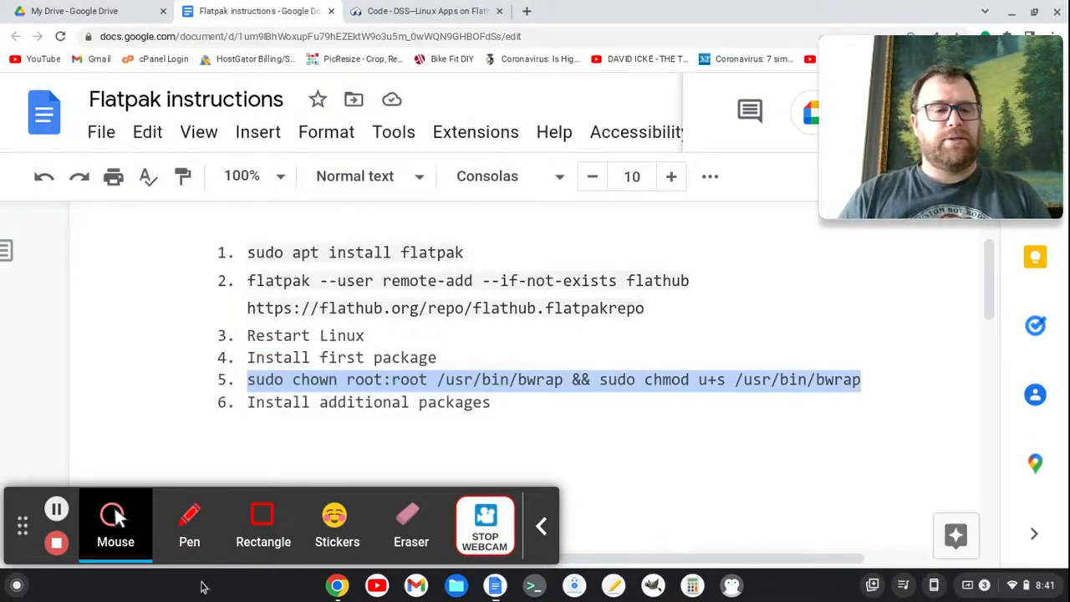
left_click(16, 585)
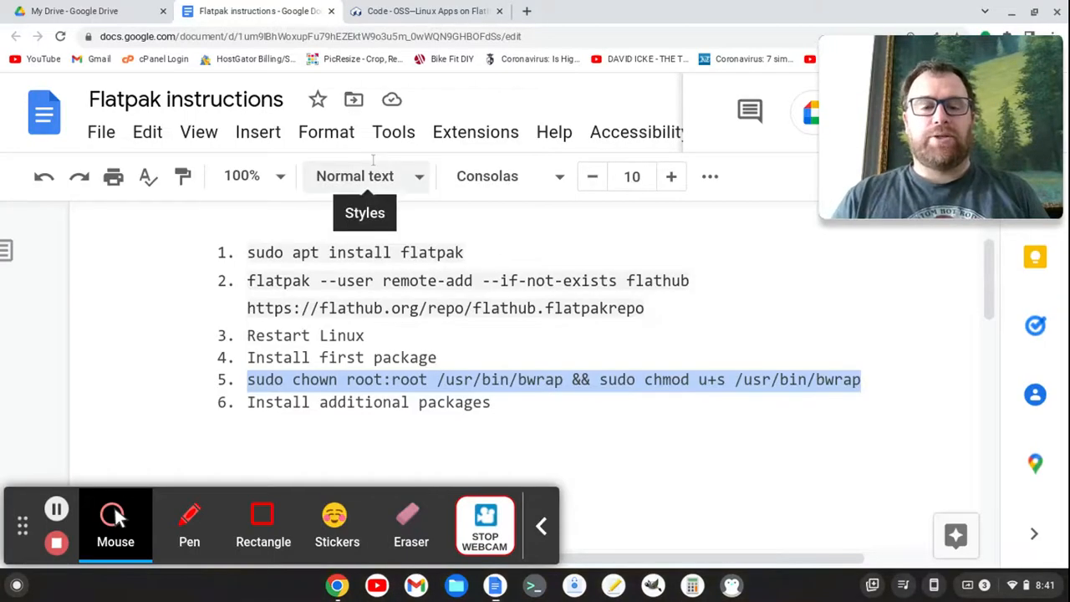
mouse_move(729, 345)
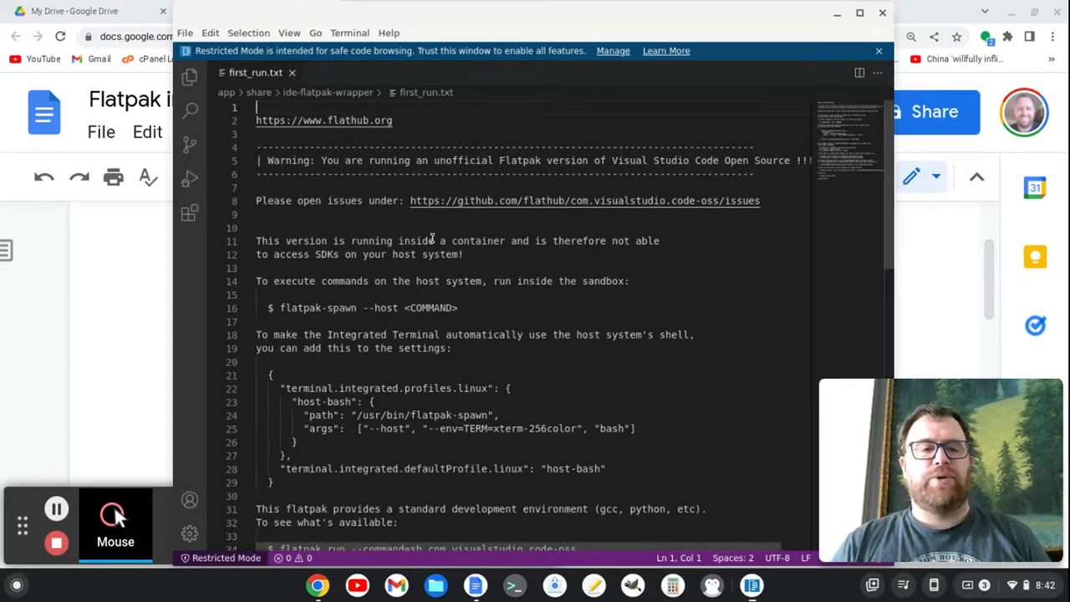
Scroll through first_run.txt's unofficial Flatpak warning and sandbox usage notes.
scroll("down", 3)
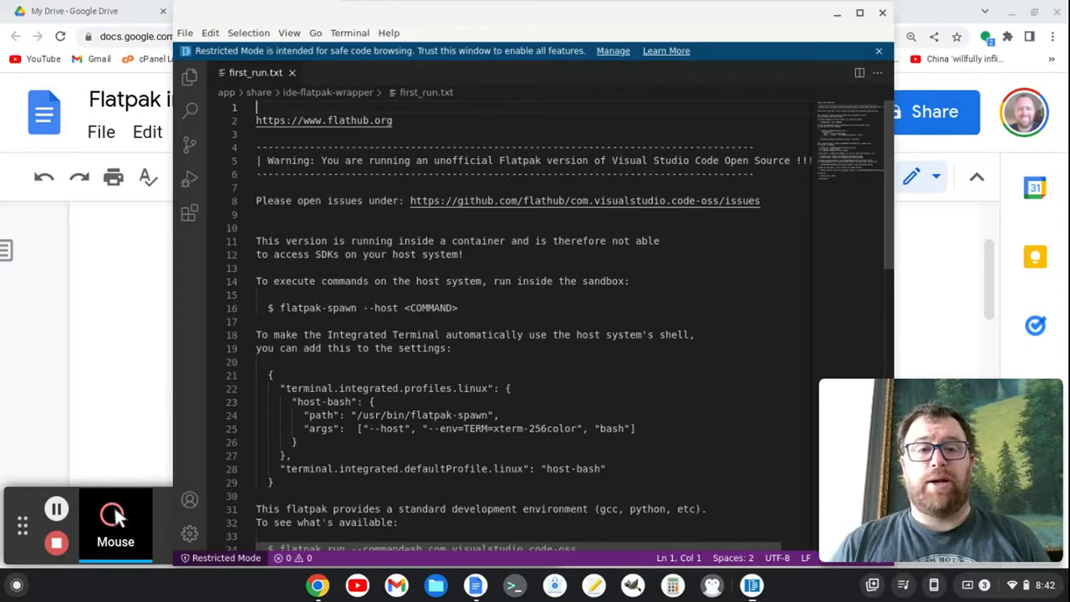
scroll("down", 3)
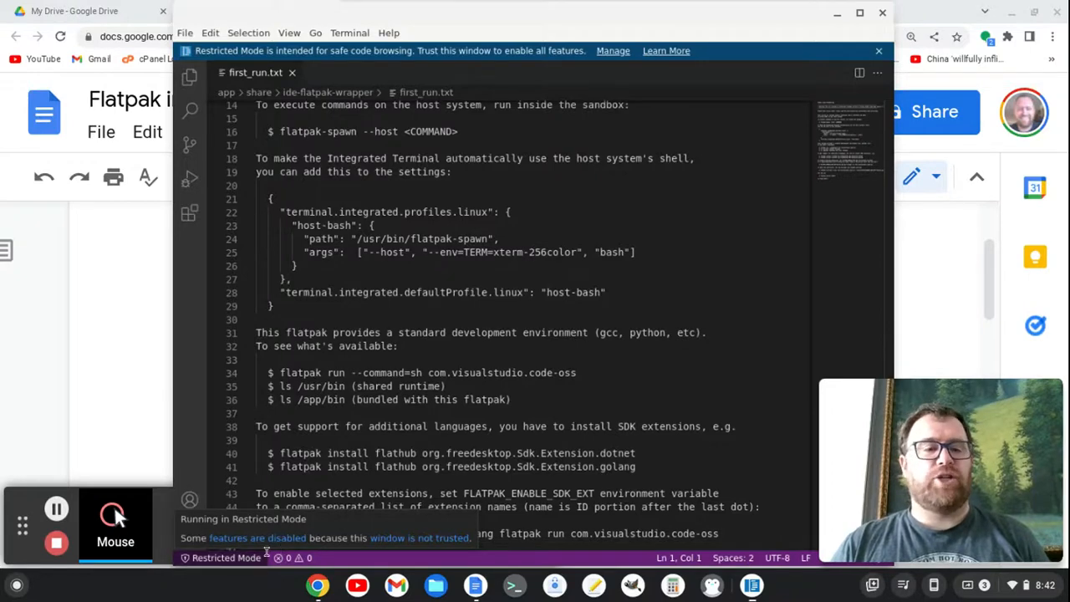
scroll("up", 3)
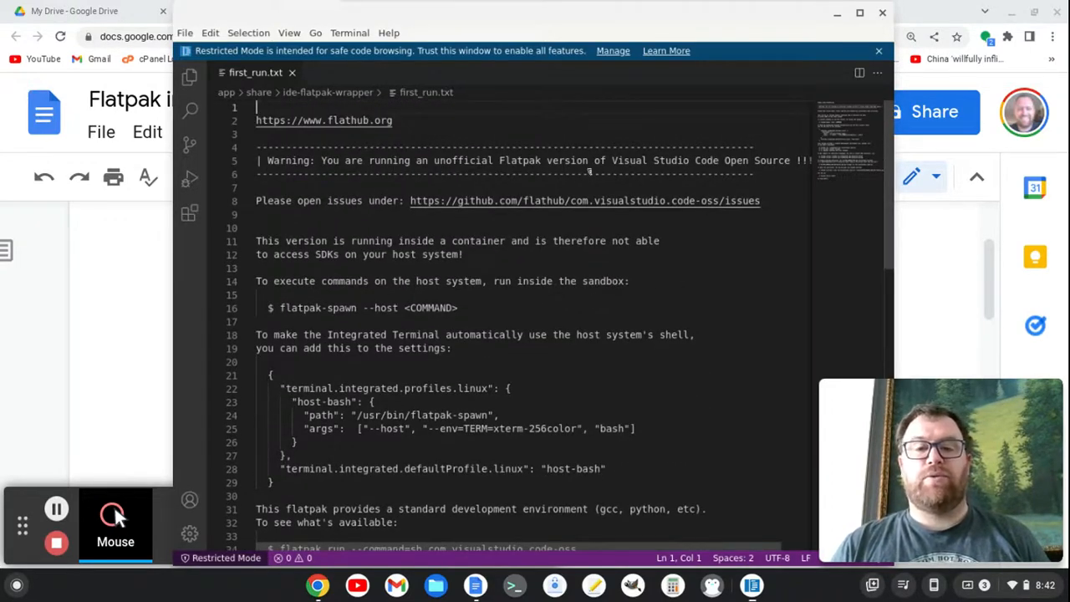
mouse_move(649, 267)
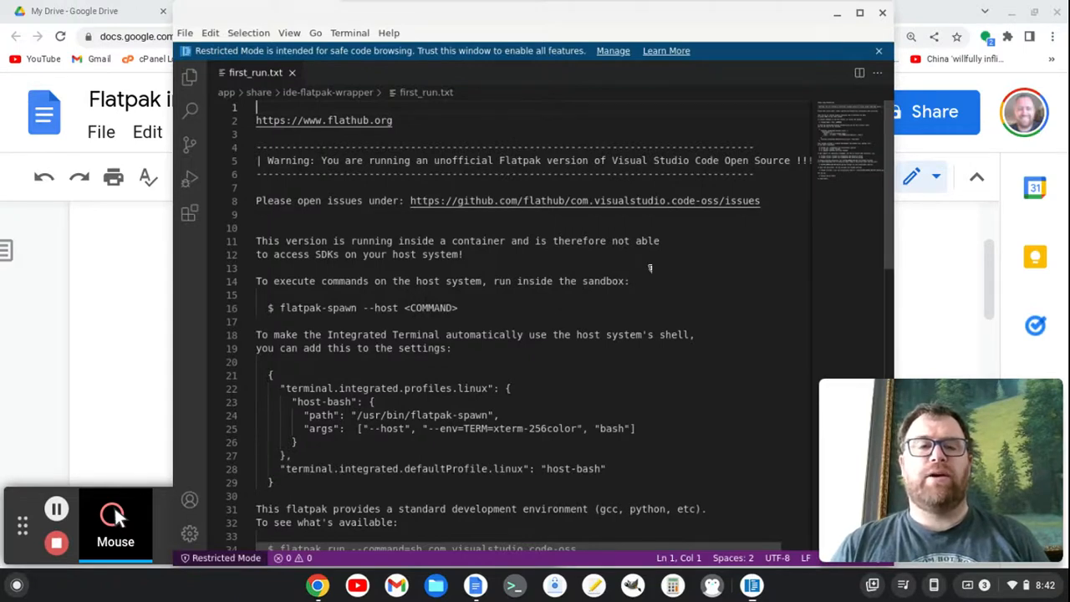